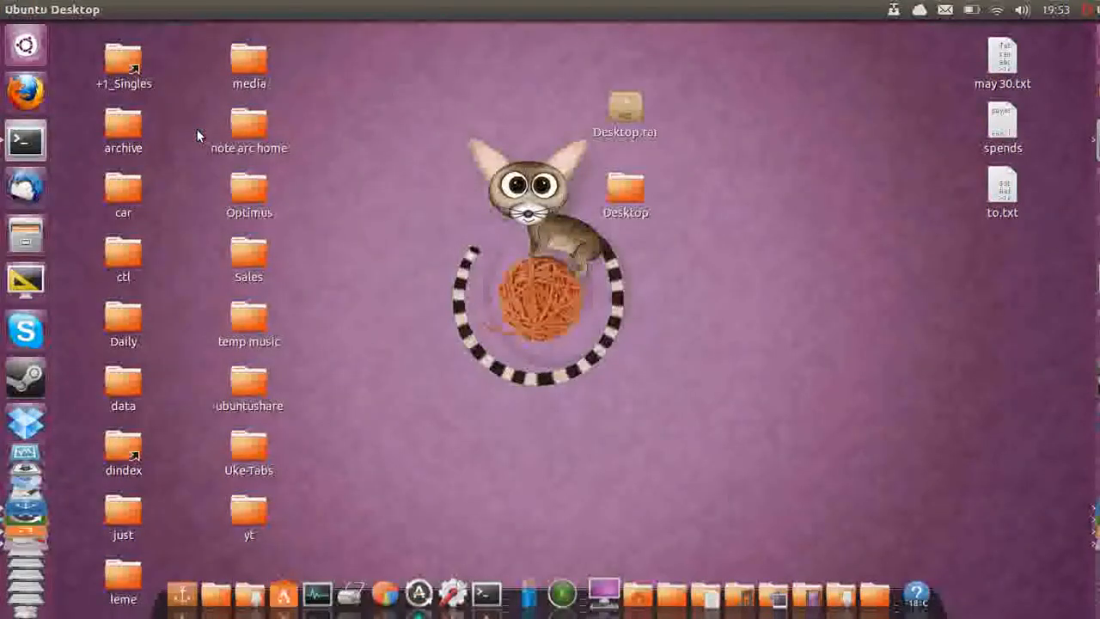
mouse_move(464, 227)
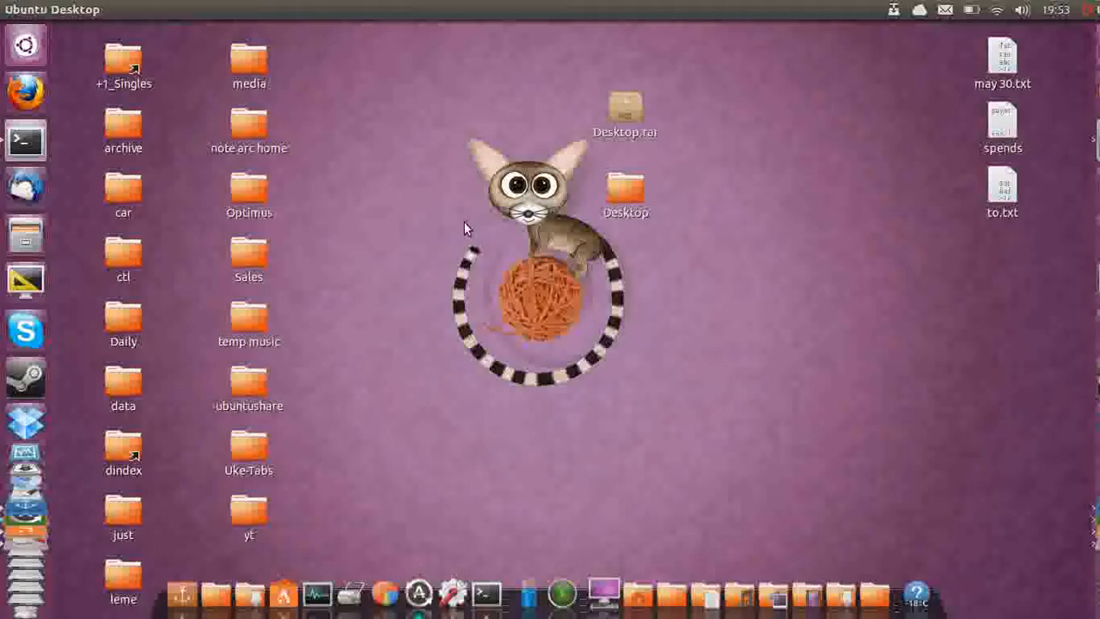
mouse_move(576, 274)
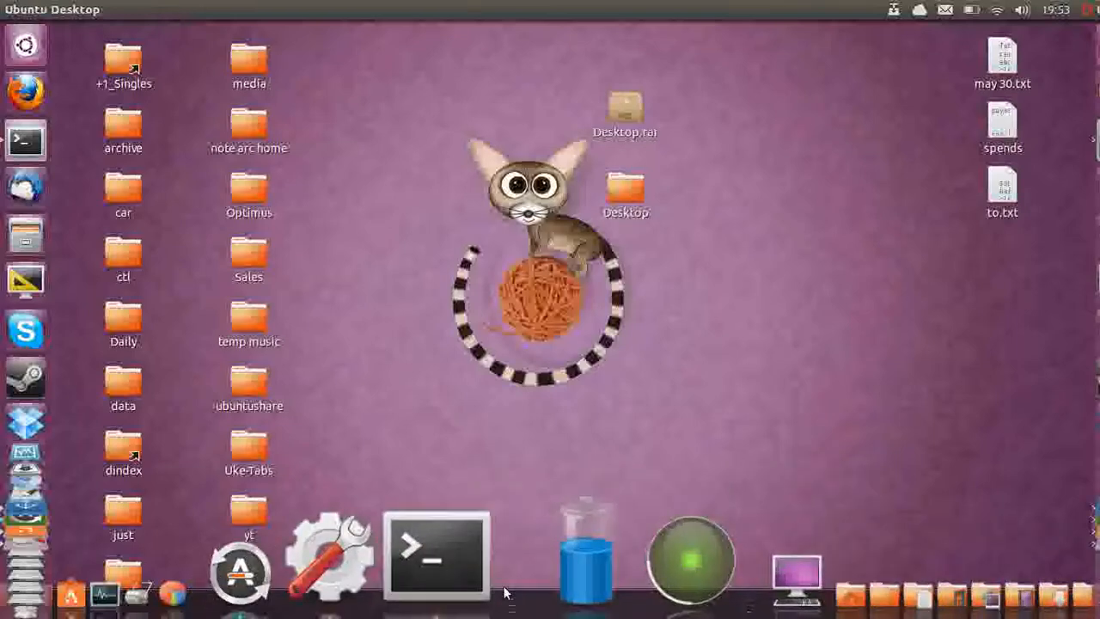
mouse_move(467, 553)
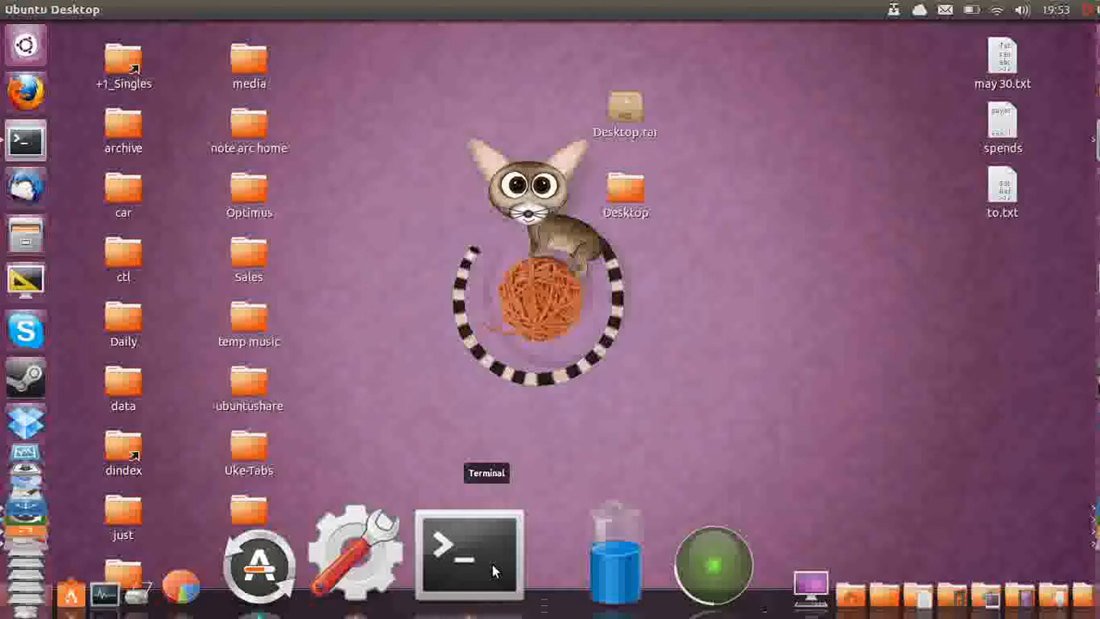
Launch a terminal from the dock and enter the sensors command at the prompt.
left_click(467, 553)
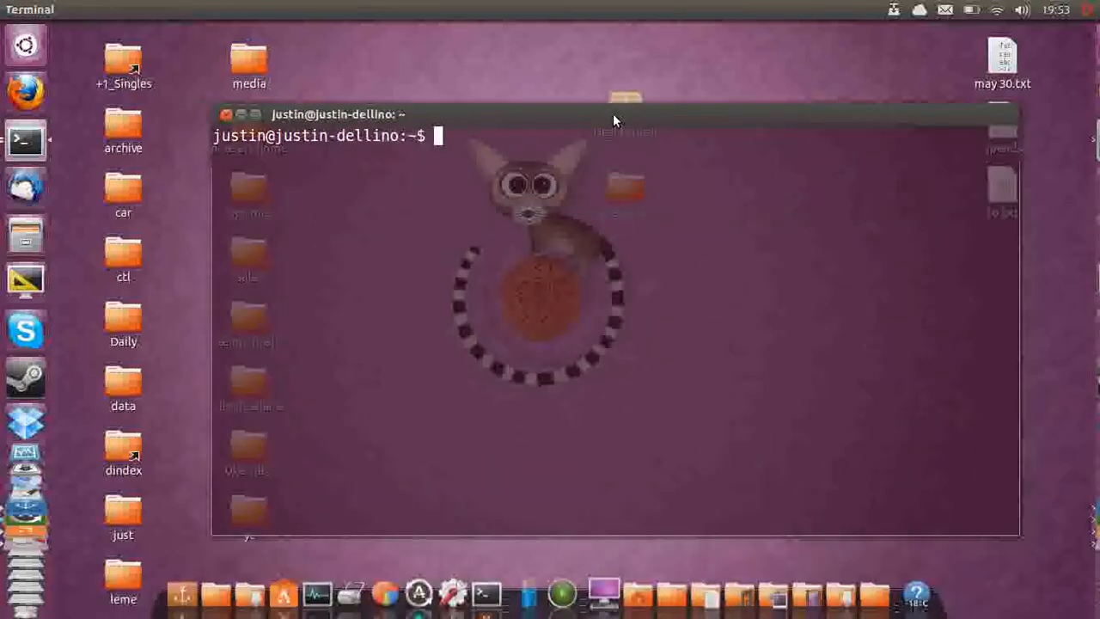
type("s")
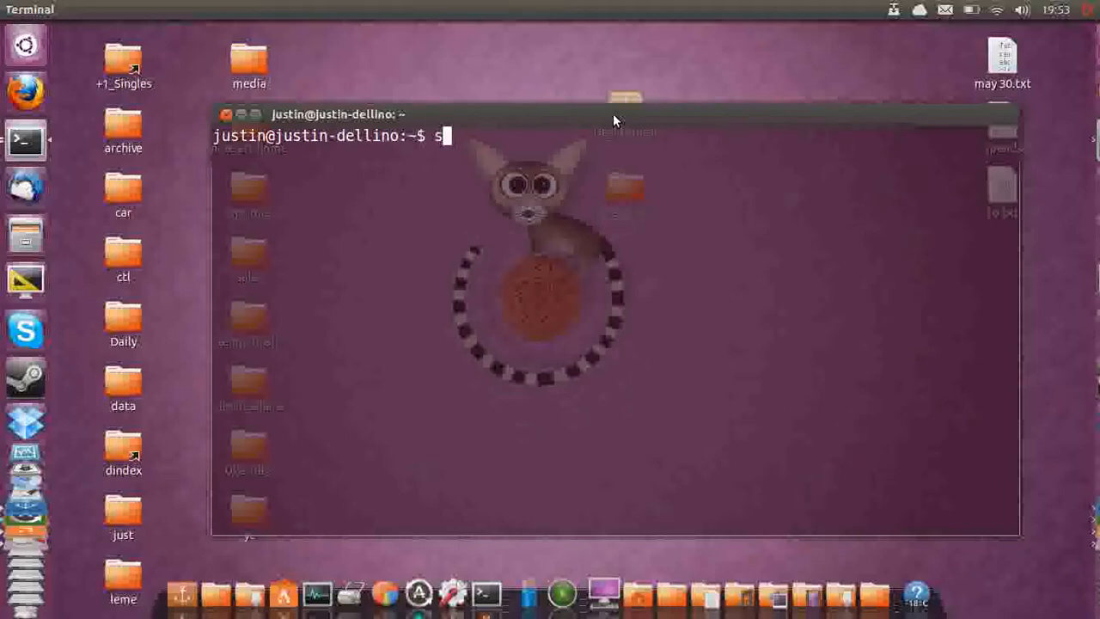
type("ensors")
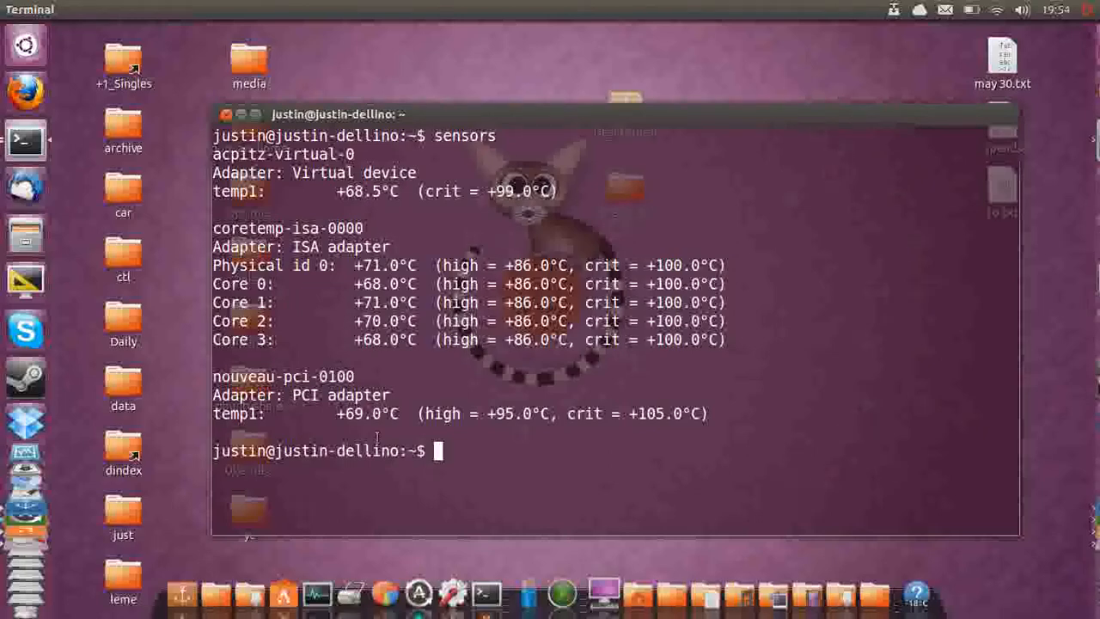
Highlight the Physical id 0 critical threshold of +100°C in the sensors output.
double_click(368, 413)
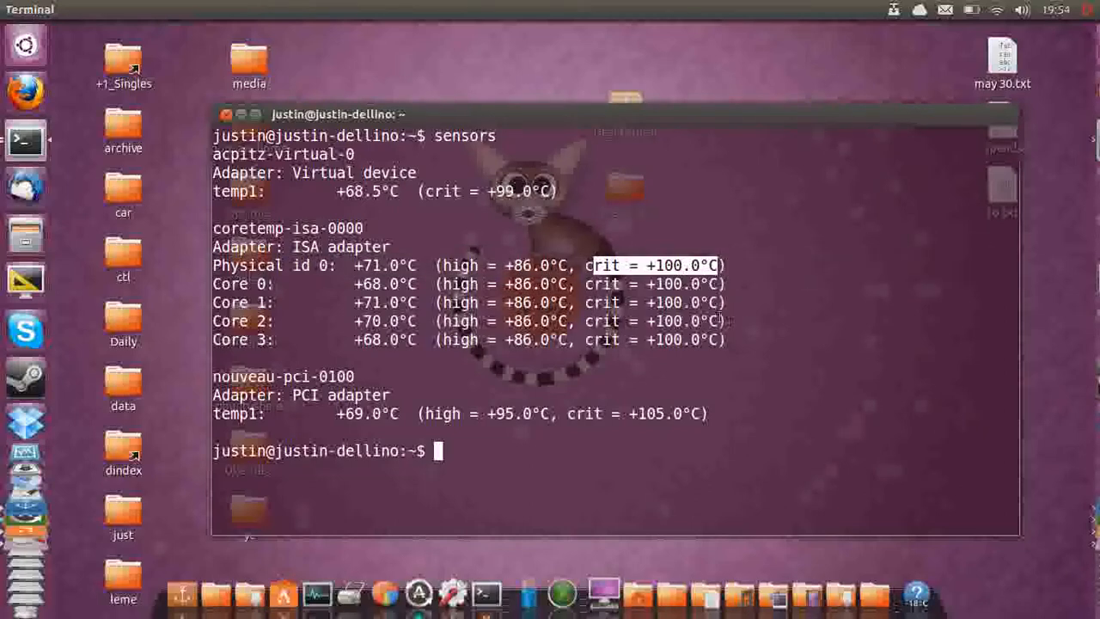
mouse_move(643, 312)
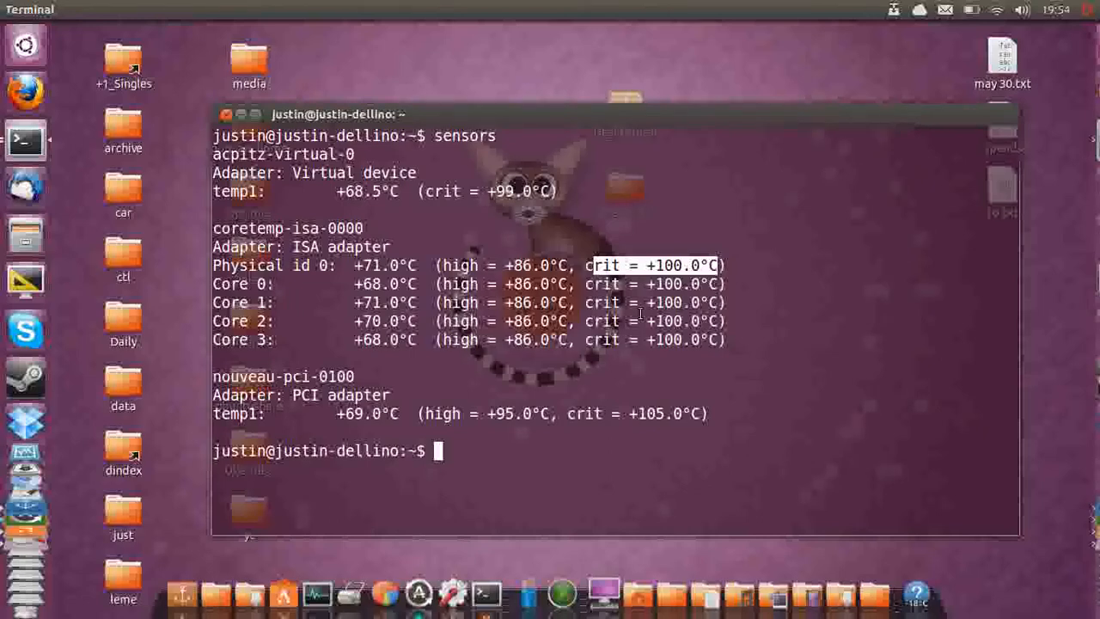
mouse_move(633, 388)
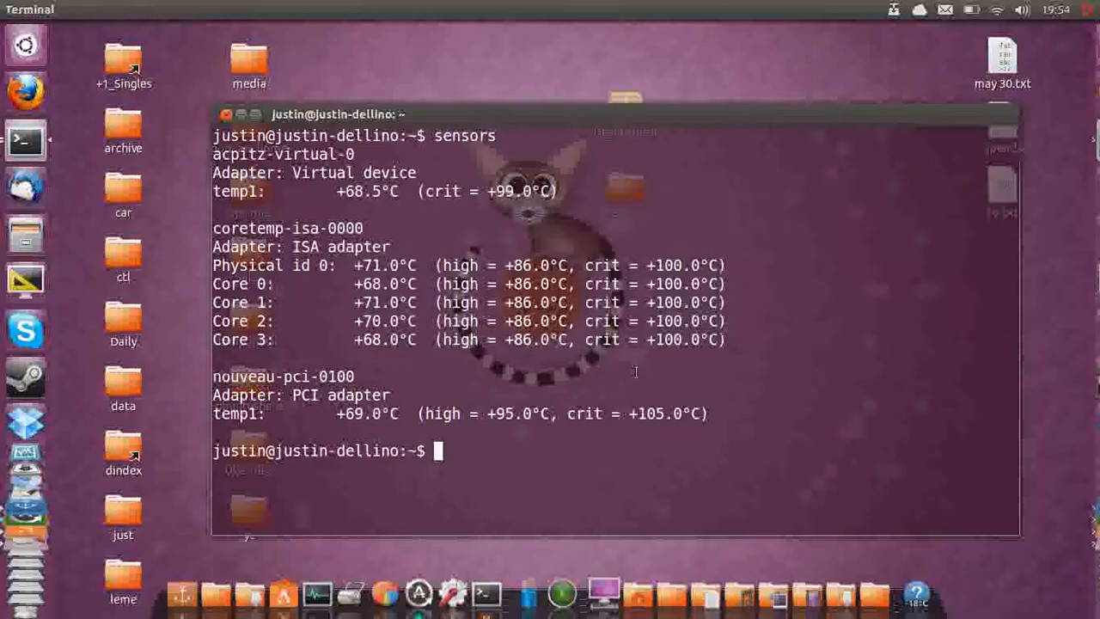
Start retyping sensors ('sen') at the fresh prompt below the readings.
type("sen")
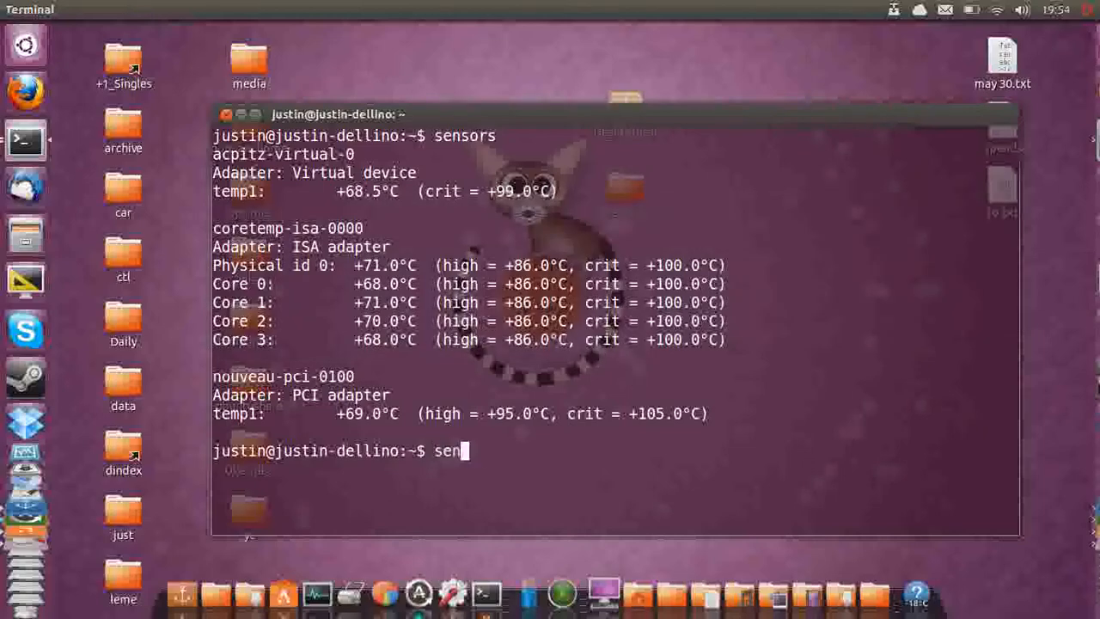